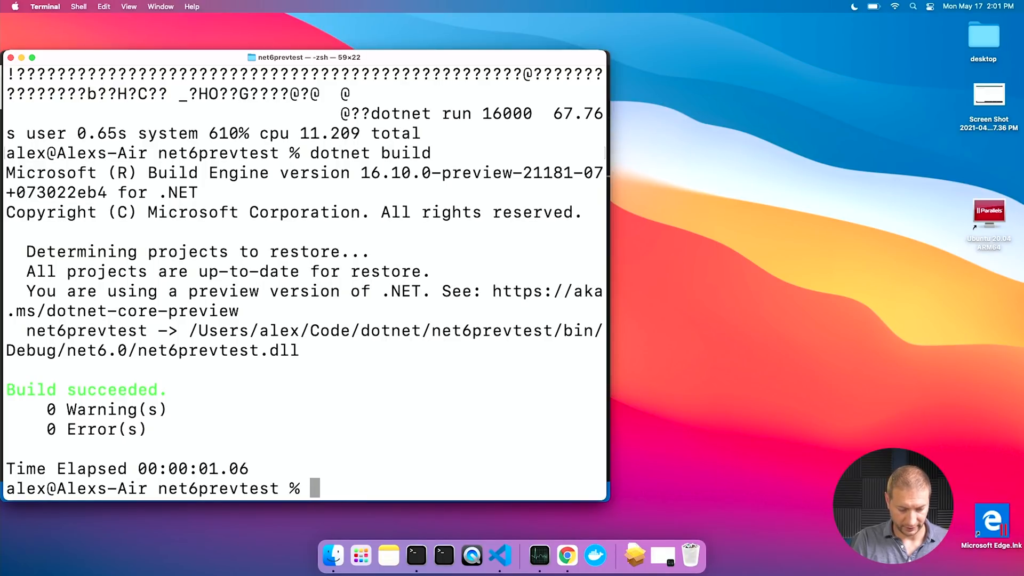
type("cd bin/")
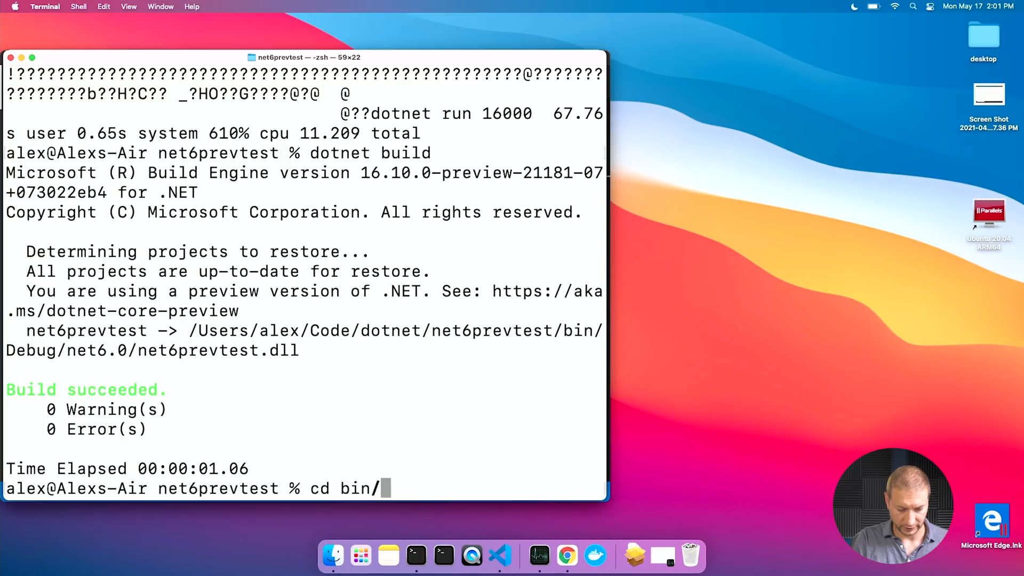